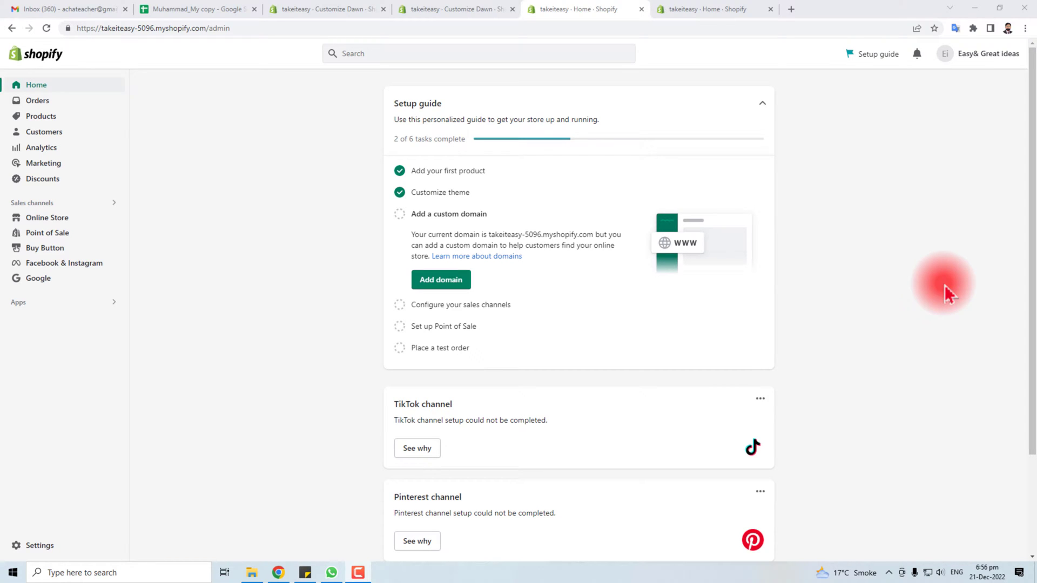
pyautogui.moveTo(888, 364)
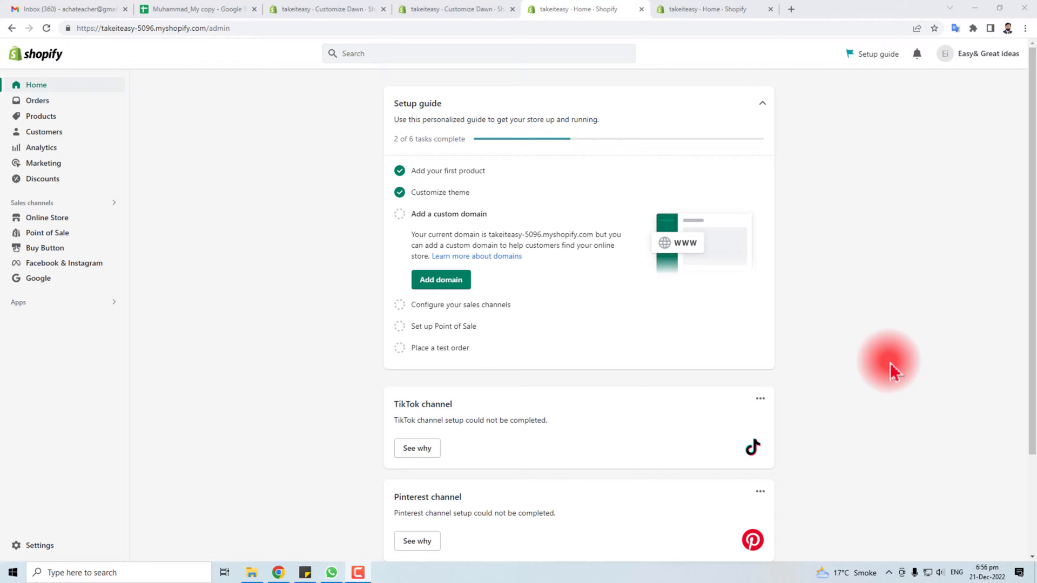
pyautogui.moveTo(281, 311)
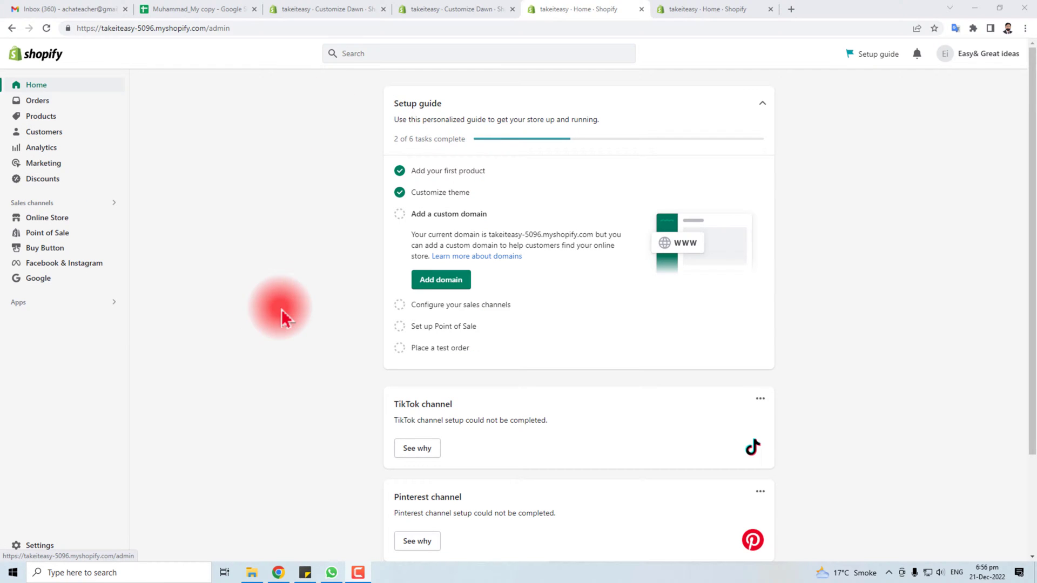
pyautogui.moveTo(66, 101)
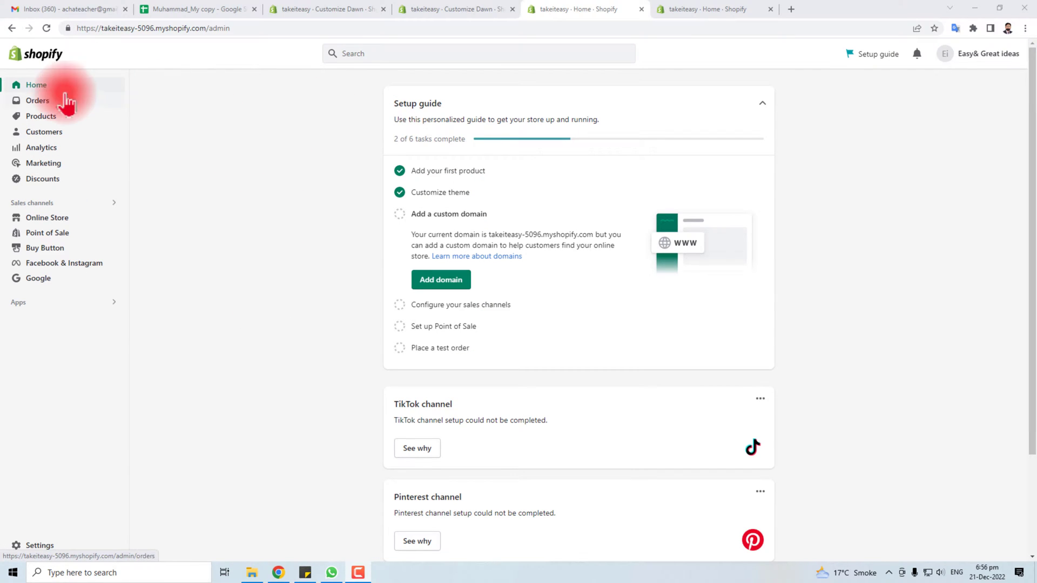
# - Go to Online Store > Themes, where Dawn is listed as the current theme
pyautogui.click(48, 217)
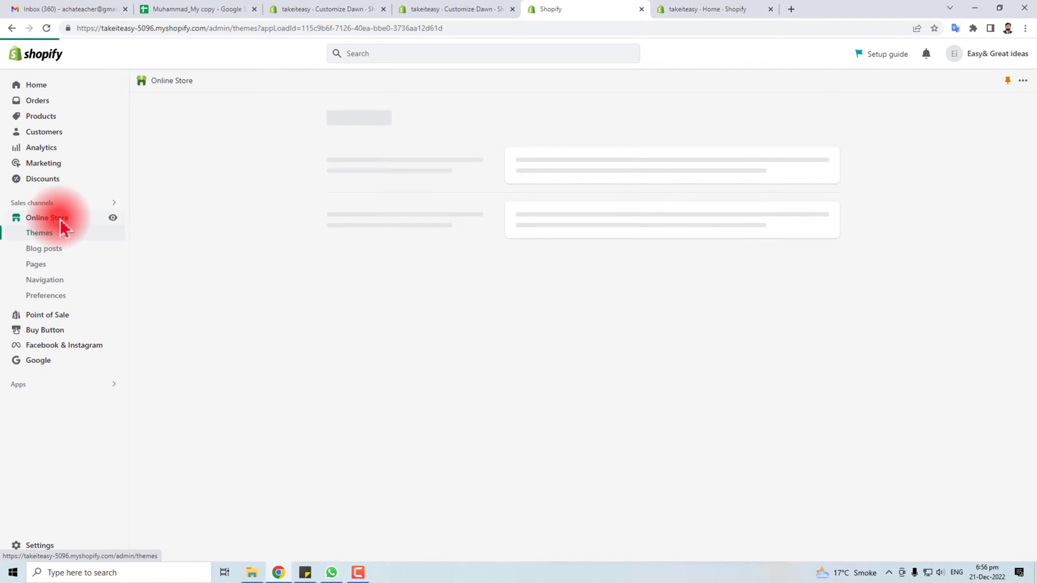
pyautogui.moveTo(53, 241)
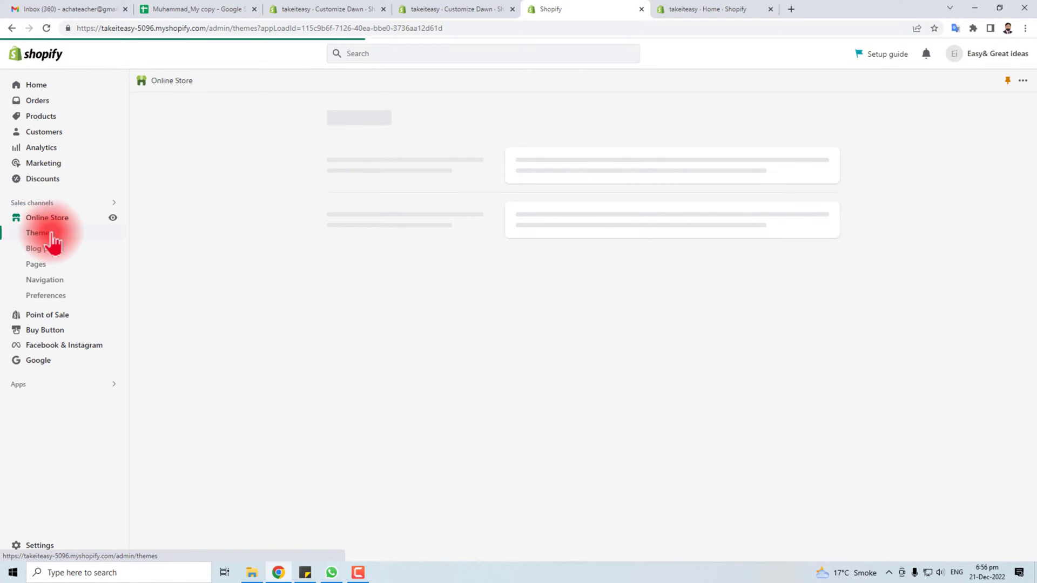
pyautogui.click(37, 233)
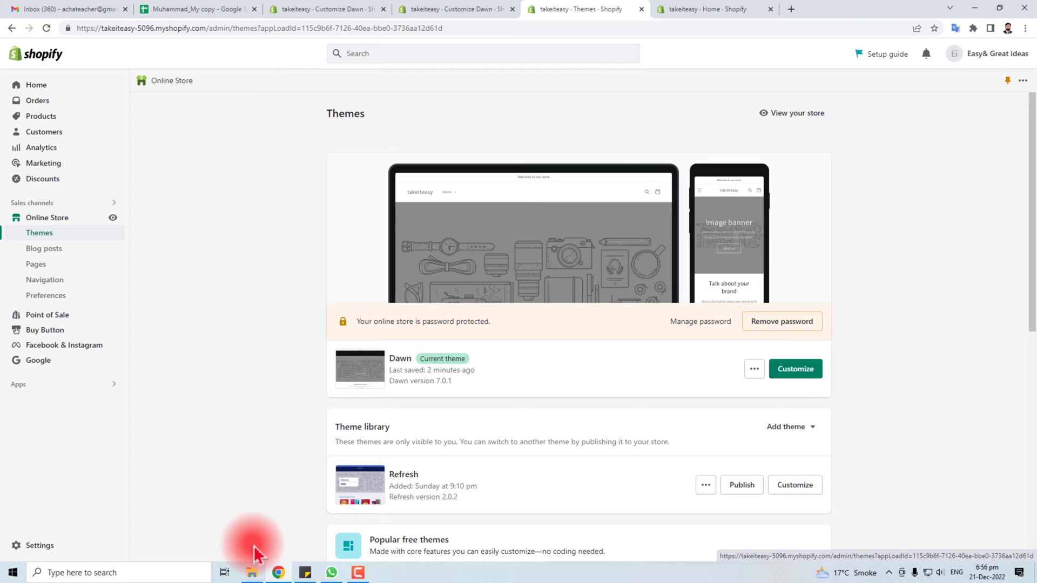
pyautogui.click(793, 368)
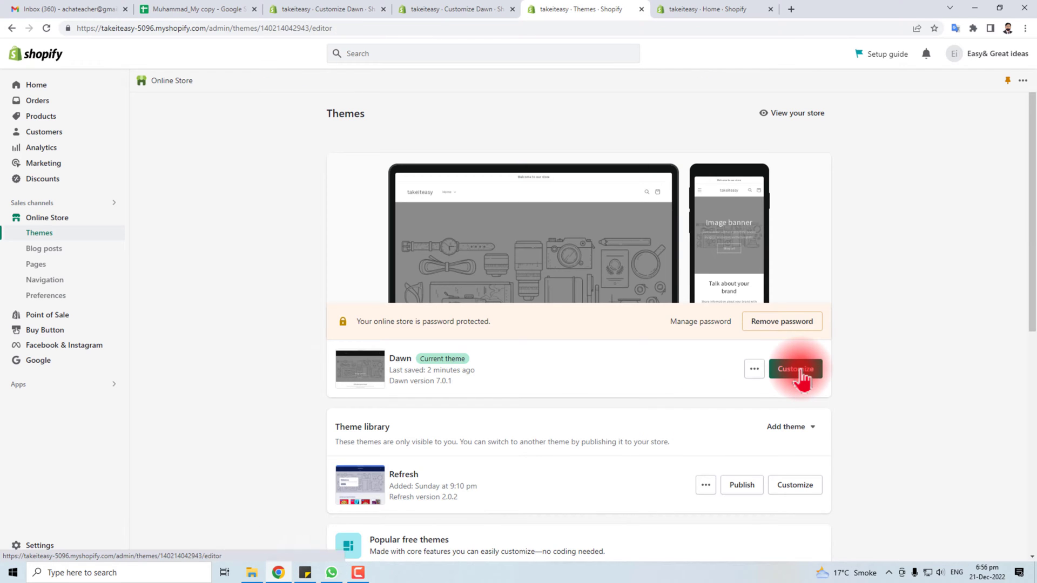
# - Customize the Dawn theme to reach the Home page template editor
pyautogui.click(794, 369)
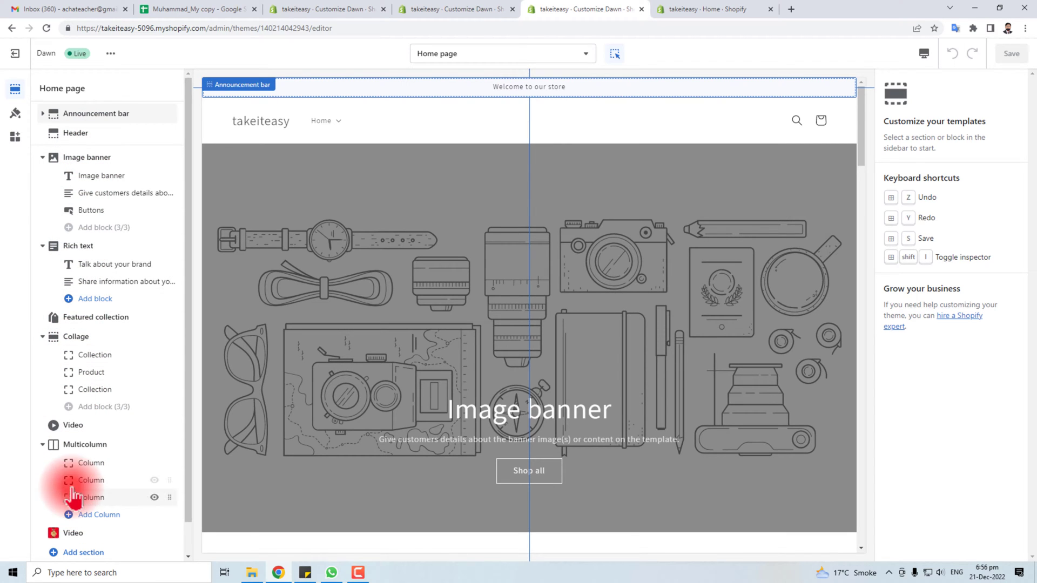
pyautogui.click(76, 133)
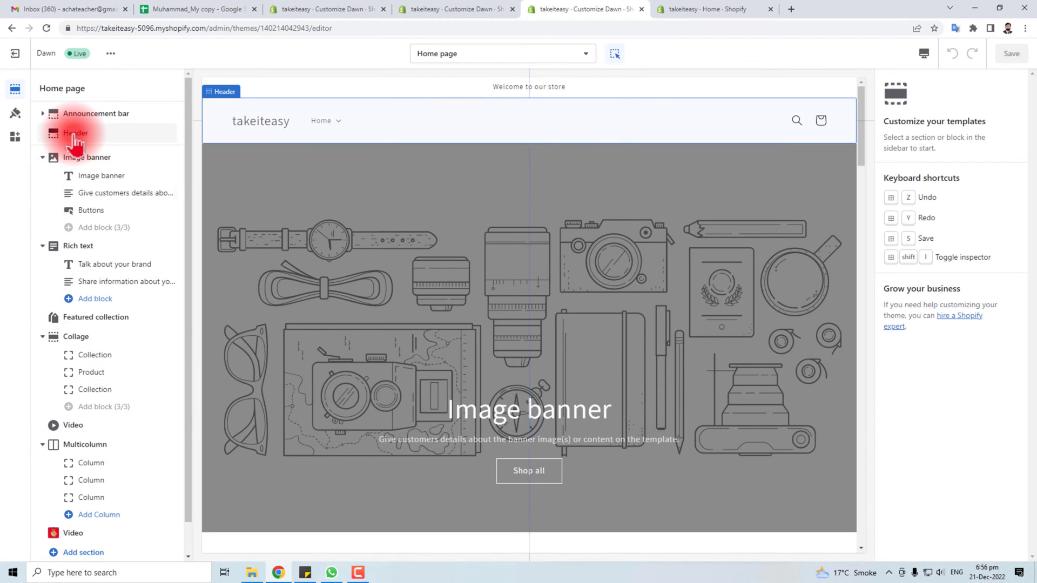
# - Give the Header section the Inverse colour scheme and a 100px logo width
pyautogui.click(75, 133)
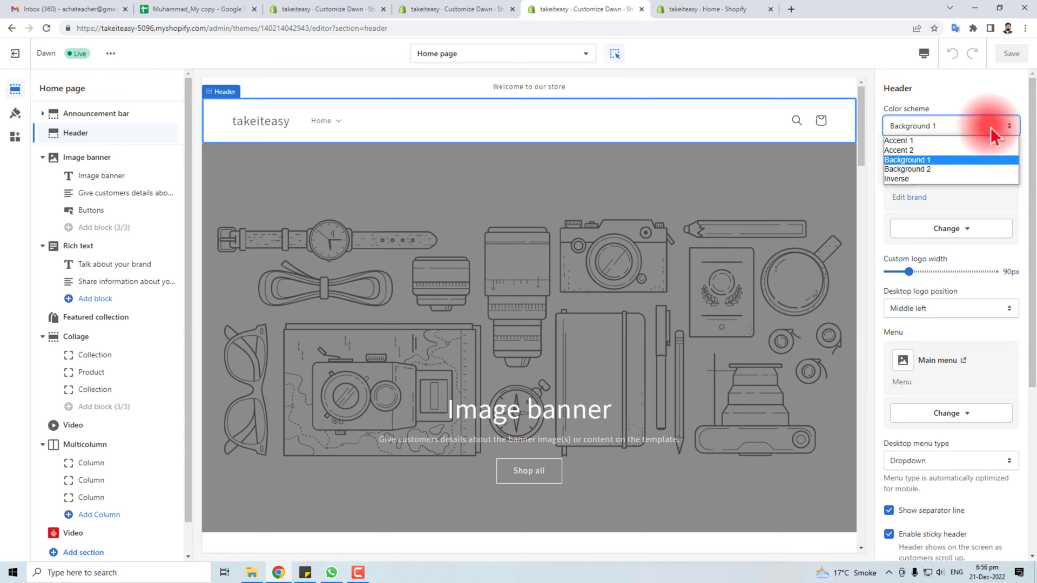
pyautogui.click(896, 179)
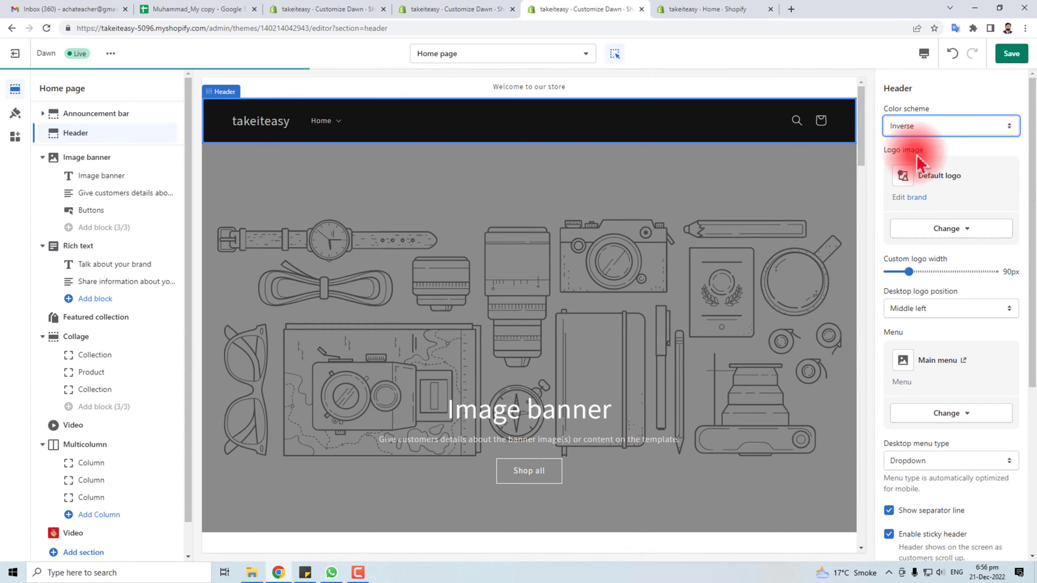
pyautogui.moveTo(893, 188)
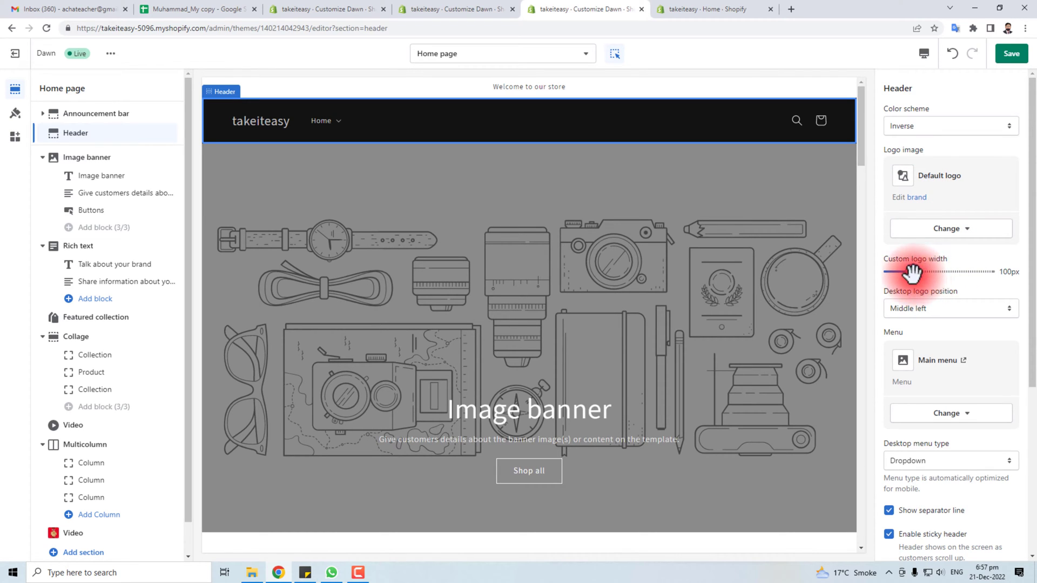
pyautogui.click(949, 307)
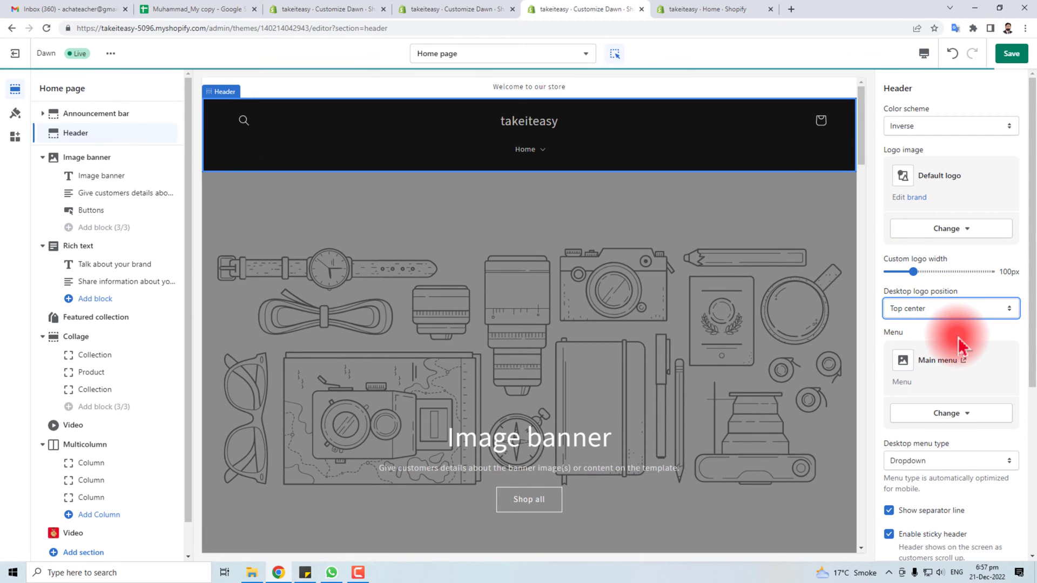
# - Set the desktop logo position to Middle center
pyautogui.click(949, 308)
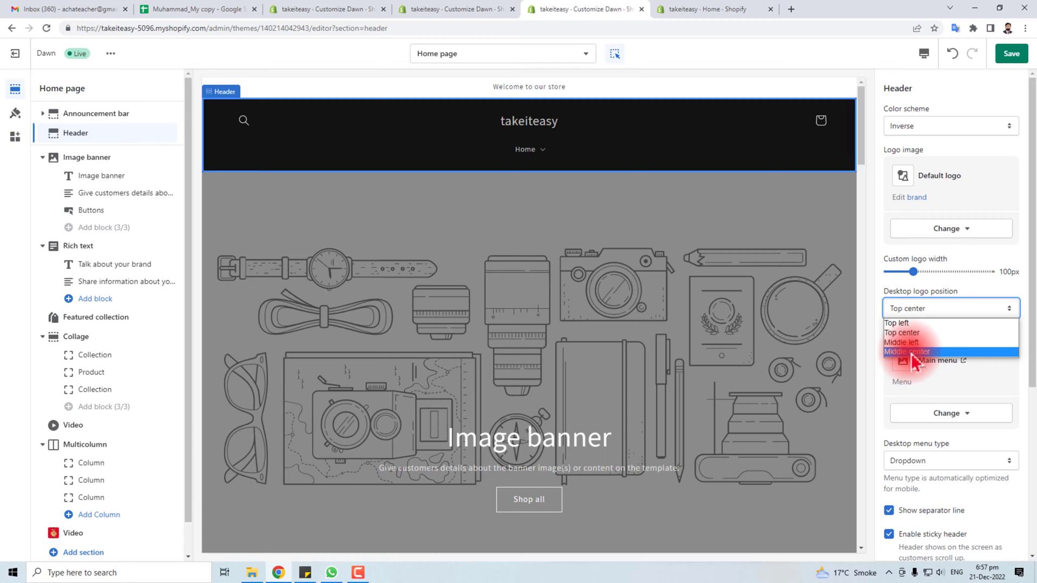
pyautogui.click(912, 350)
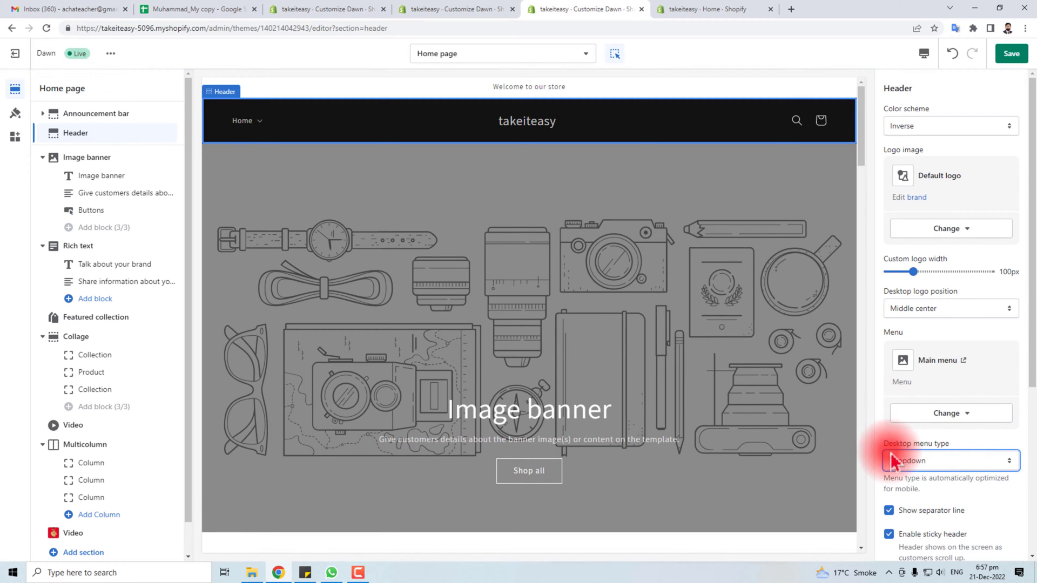
pyautogui.scroll(-3)
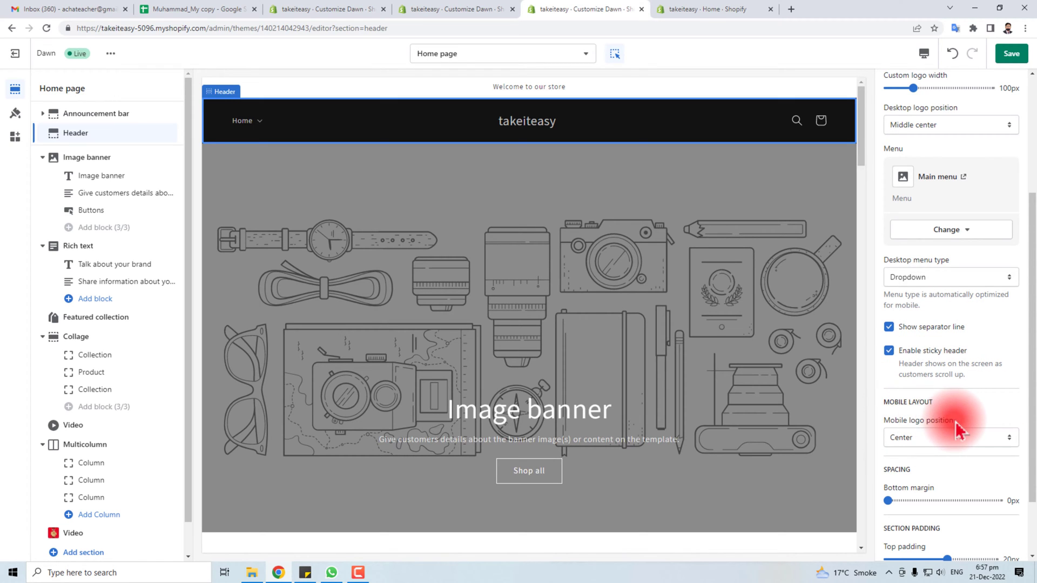
pyautogui.scroll(-3)
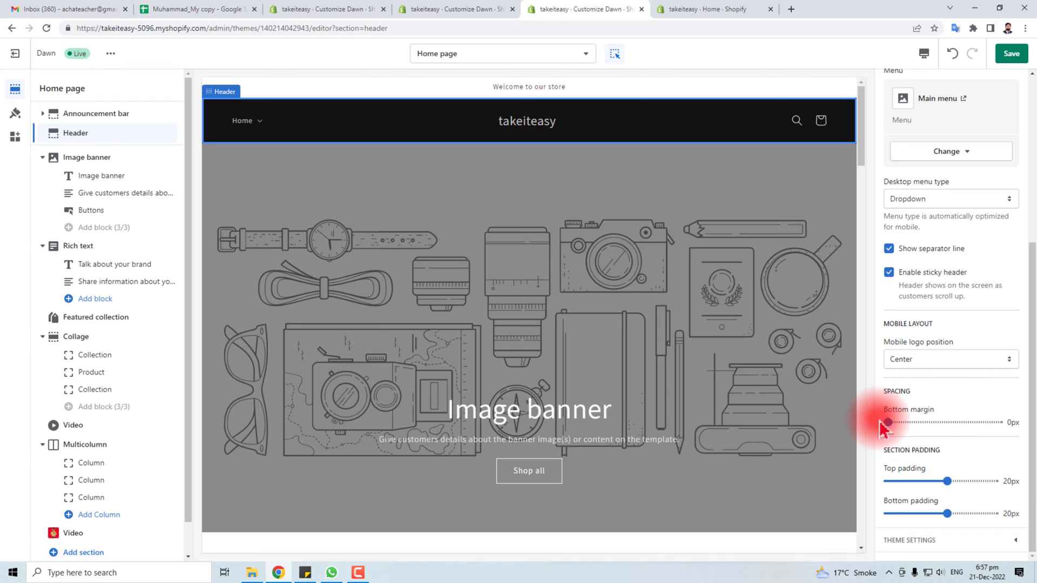
pyautogui.moveTo(949, 511)
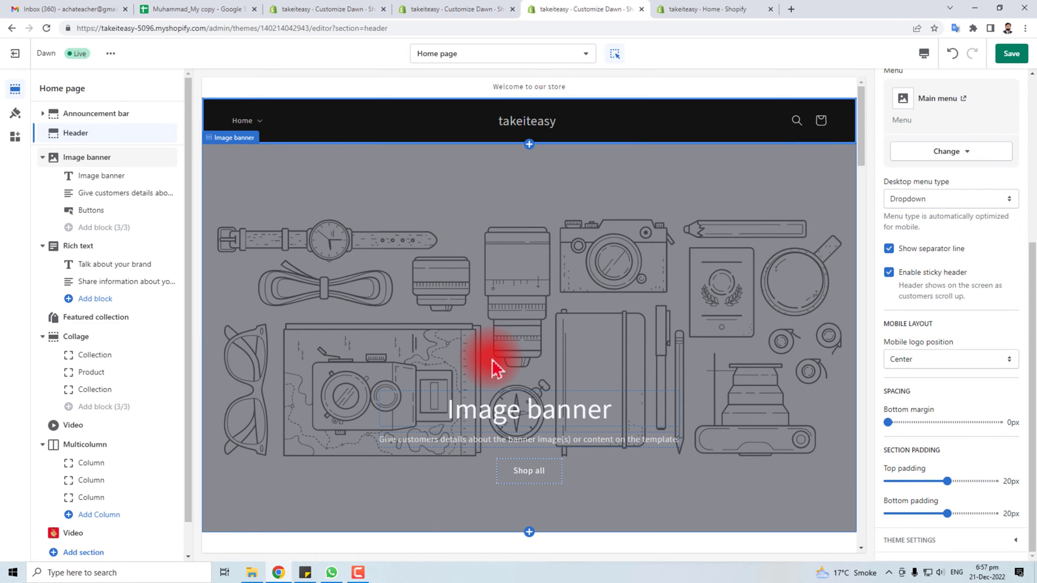
pyautogui.moveTo(512, 314)
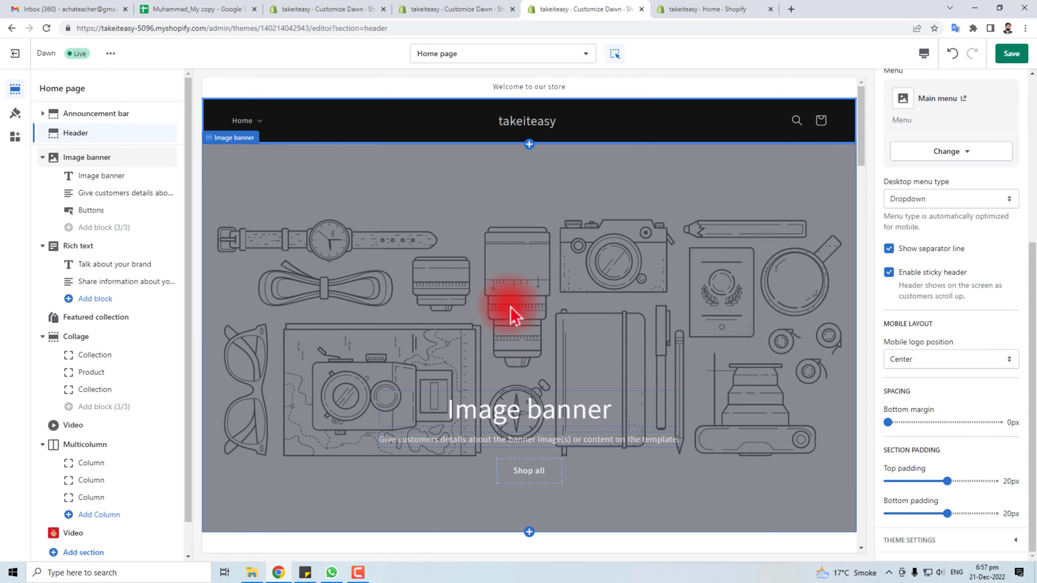